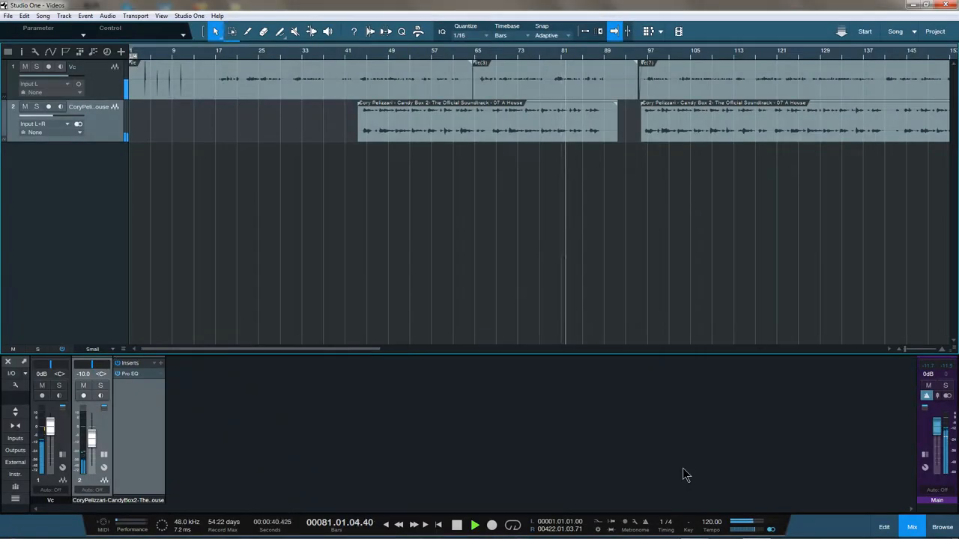
Step: Reach Audio Setup, briefly inspect the Komplete Audio 6 control panel, then dismiss it
{"action": "left_click", "coordinate": [475, 524]}
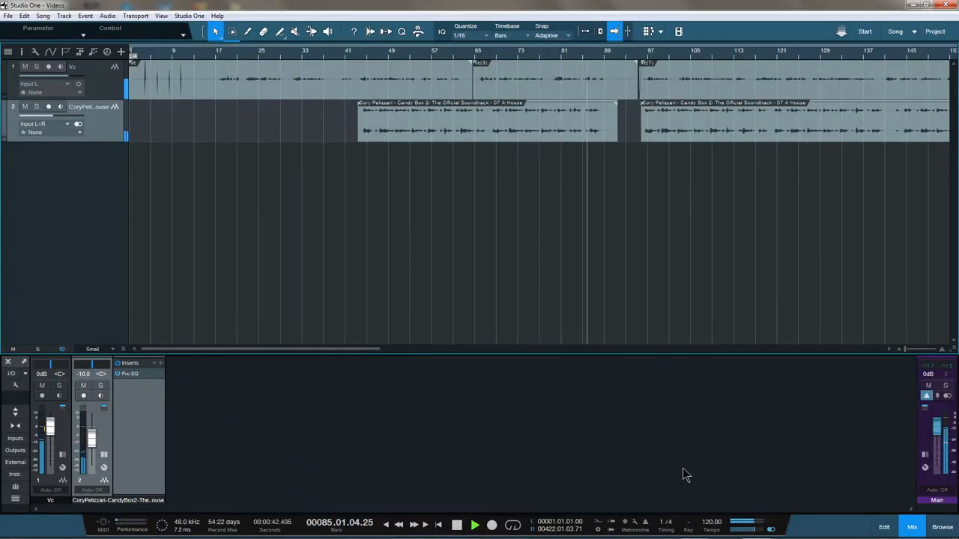
{"action": "left_click", "coordinate": [457, 524]}
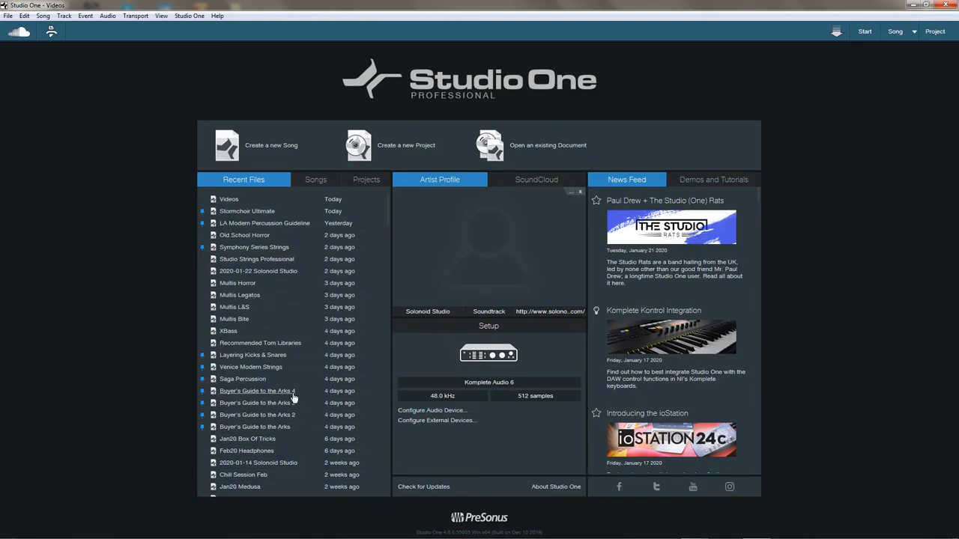
{"action": "mouse_move", "coordinate": [268, 427]}
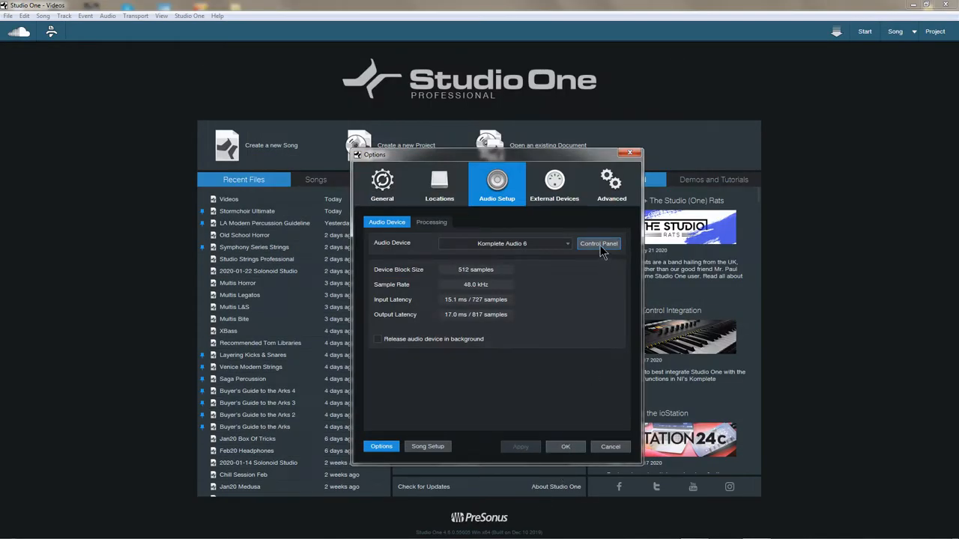
{"action": "left_click", "coordinate": [599, 243]}
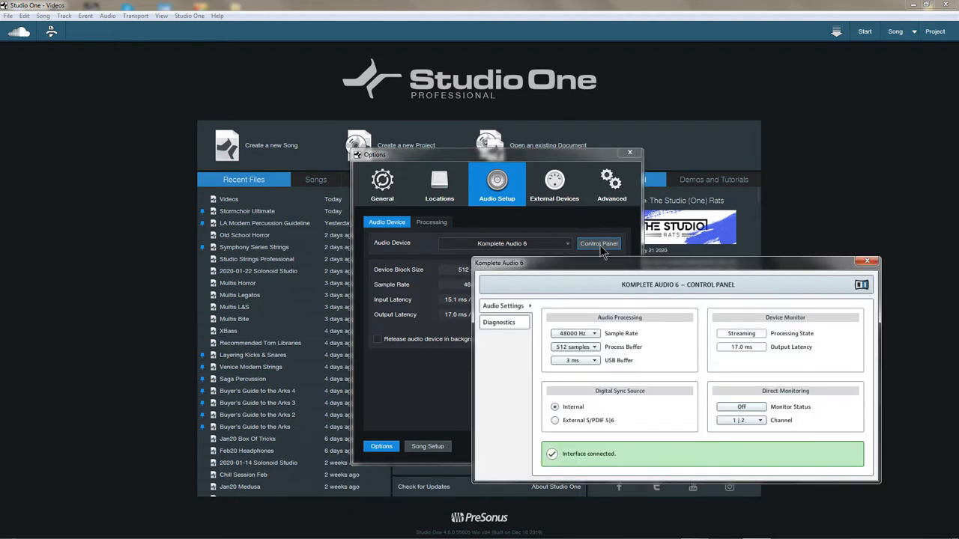
{"action": "left_click", "coordinate": [866, 261]}
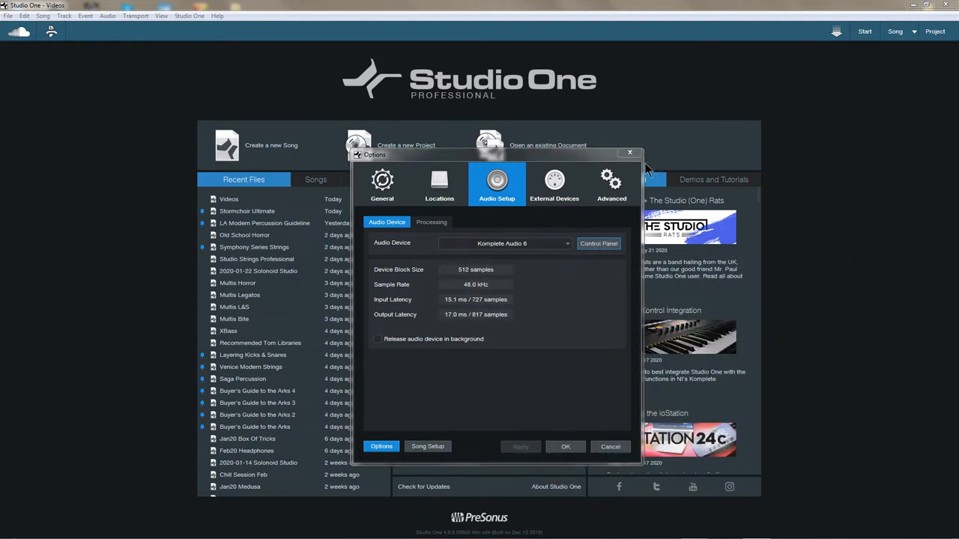
Step: Confirm the audio options and start a mixdown export from the Song menu
{"action": "left_click", "coordinate": [567, 446]}
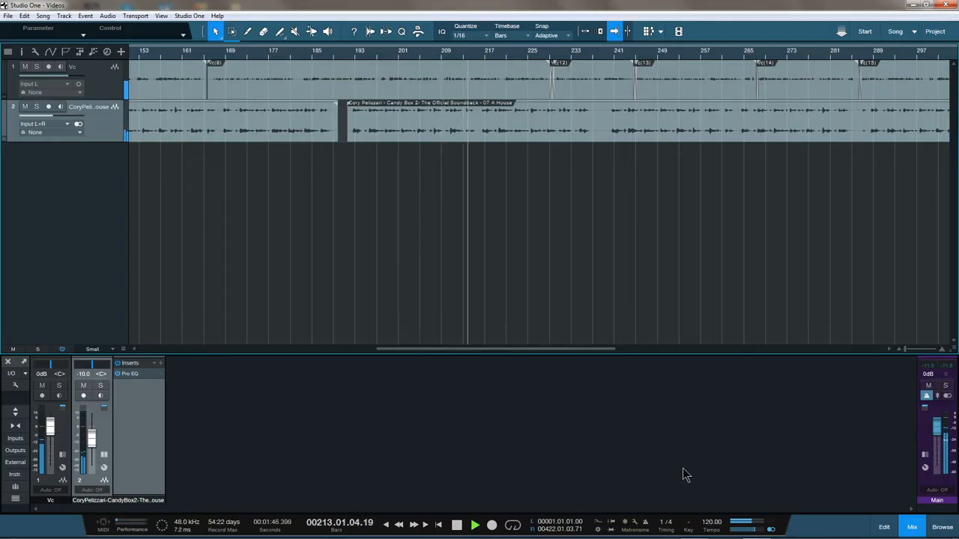
{"action": "left_click", "coordinate": [42, 15]}
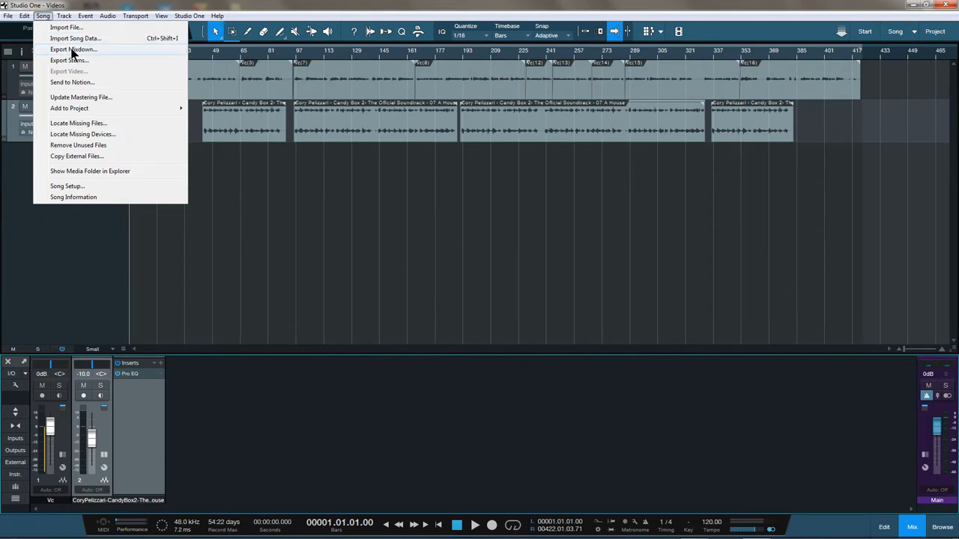
{"action": "left_click", "coordinate": [72, 48]}
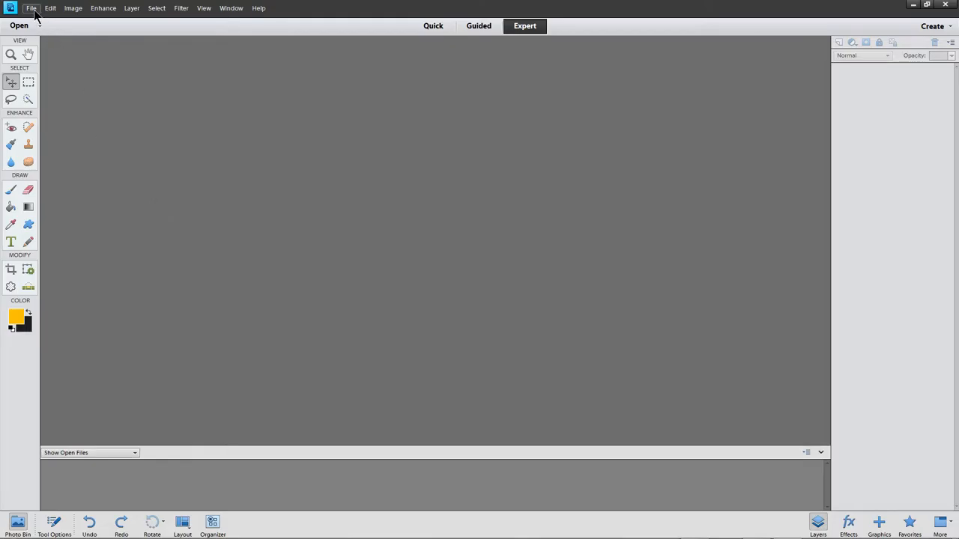
Step: Create a new blank 1920 × 1080 image with a transparent background
{"action": "left_click", "coordinate": [32, 9]}
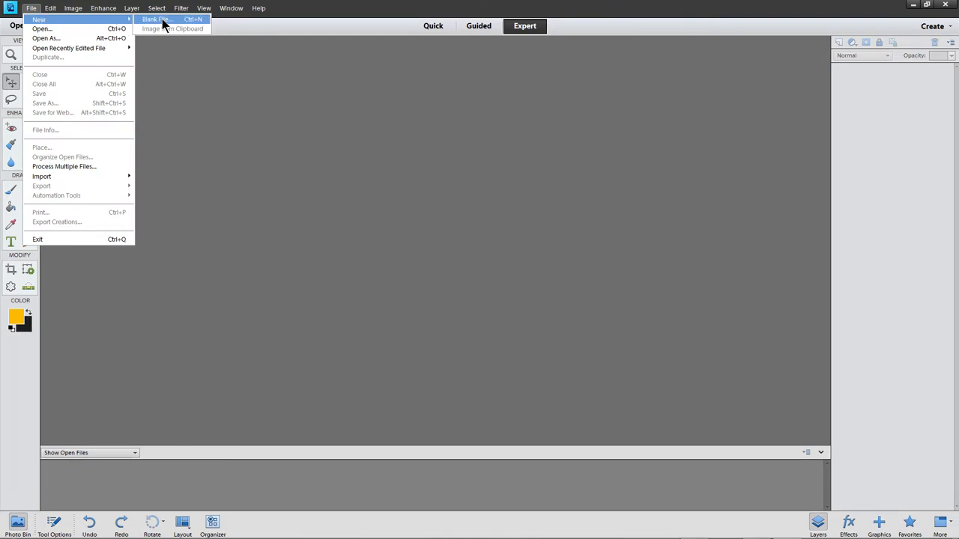
{"action": "left_click", "coordinate": [156, 18]}
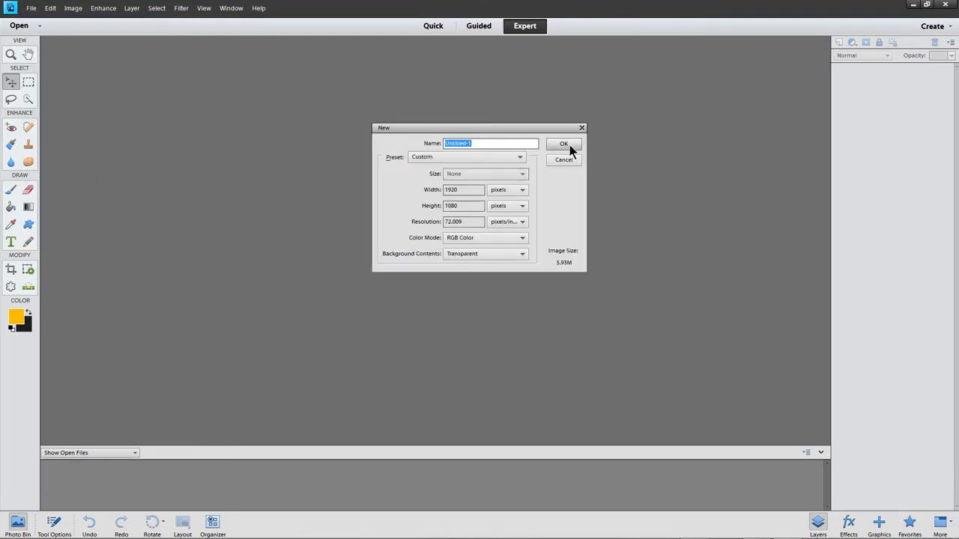
{"action": "left_click", "coordinate": [563, 143]}
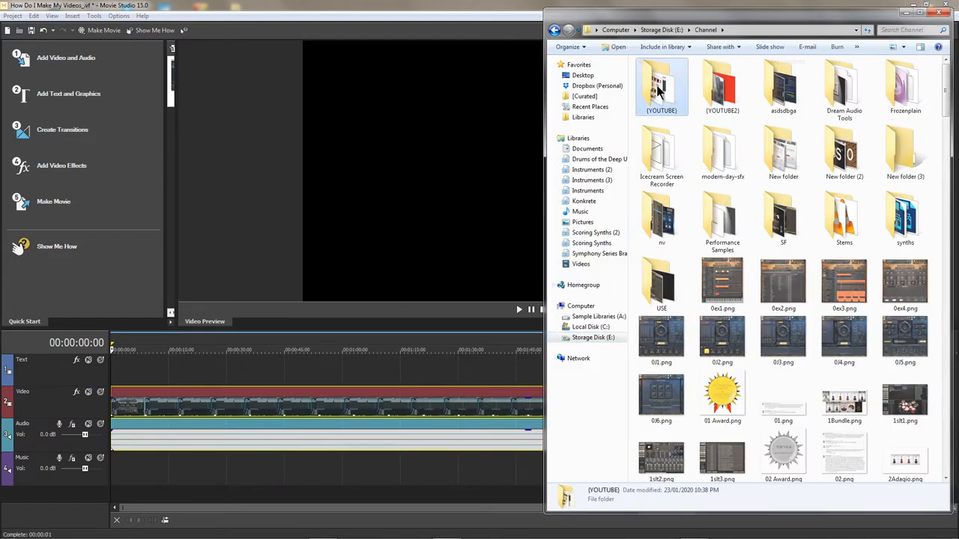
Step: Bring media from the YOUTUBE folder onto the timeline as video, audio and music tracks
{"action": "double_click", "coordinate": [663, 85]}
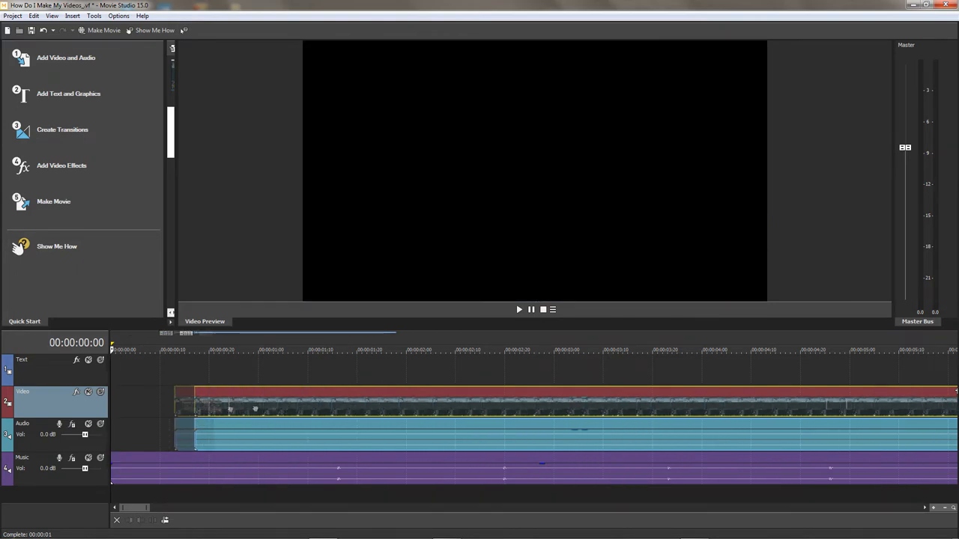
{"action": "left_click", "coordinate": [518, 308]}
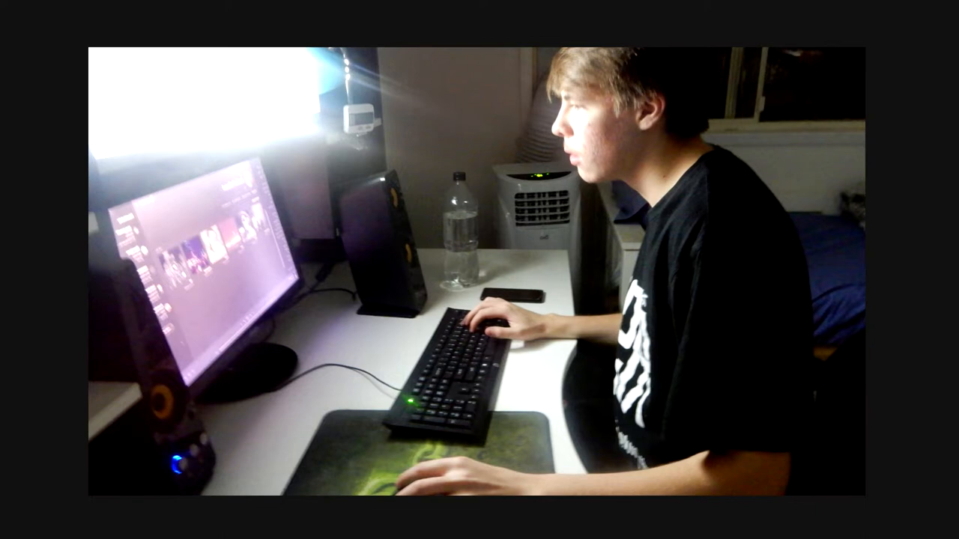
{"action": "left_click", "coordinate": [12, 15]}
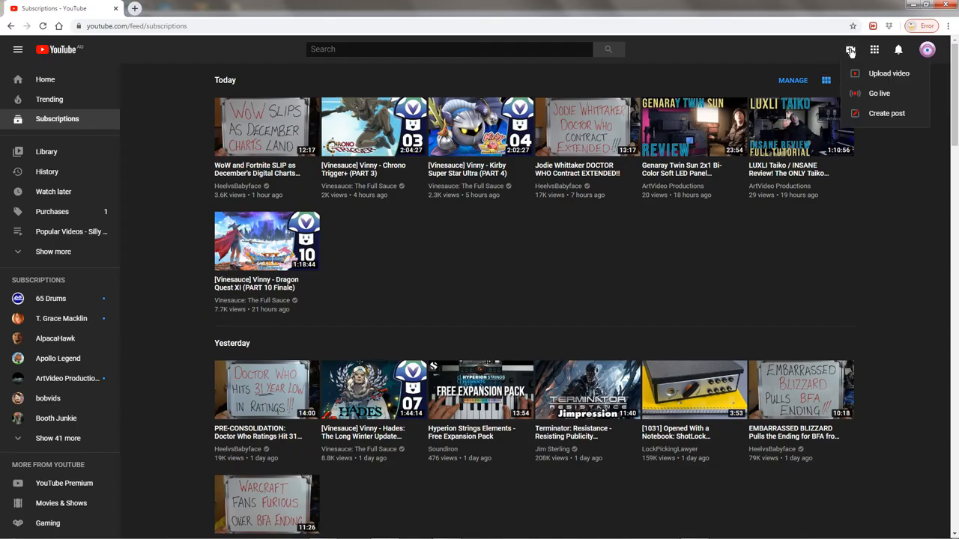
Step: Start a new video upload and browse up to the YOUTUBE folder in the file picker
{"action": "left_click", "coordinate": [888, 72]}
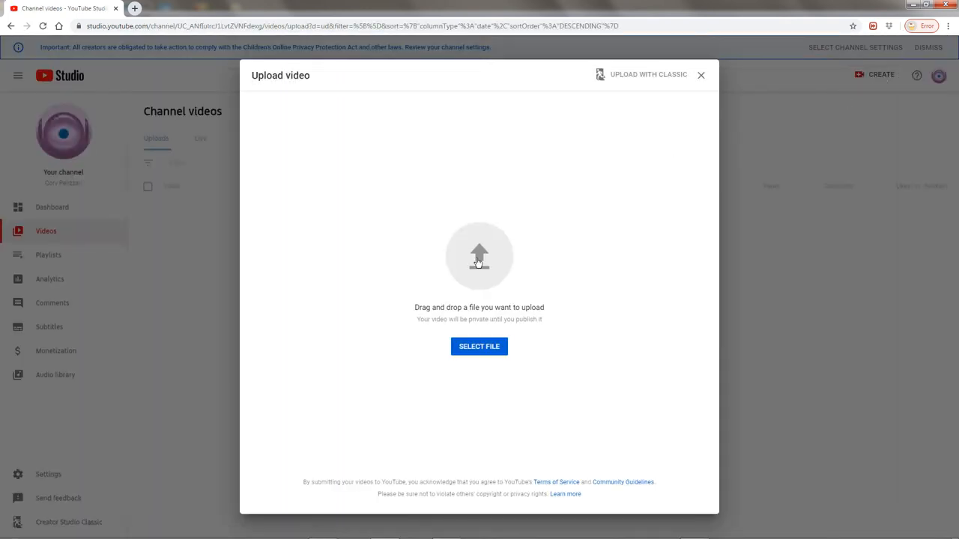
{"action": "left_click", "coordinate": [480, 346]}
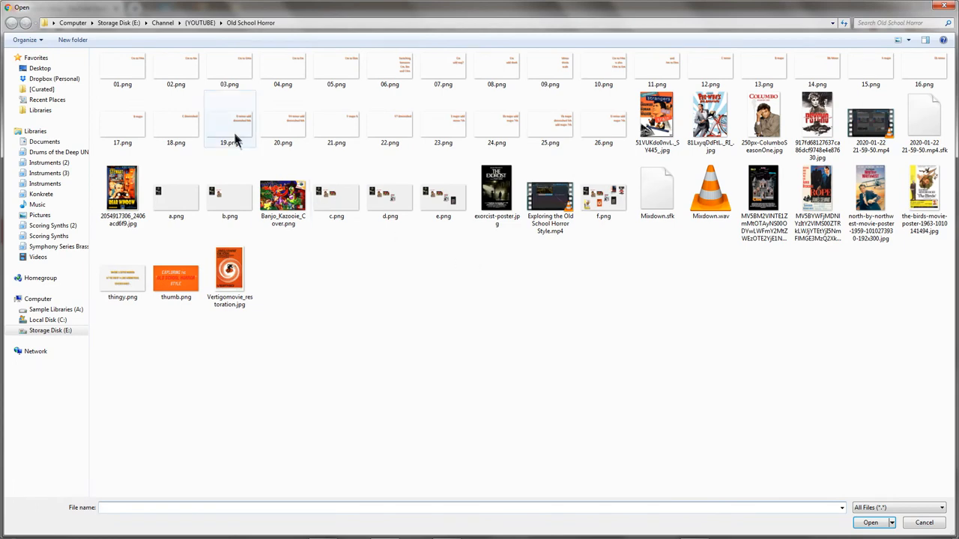
{"action": "left_click", "coordinate": [201, 22]}
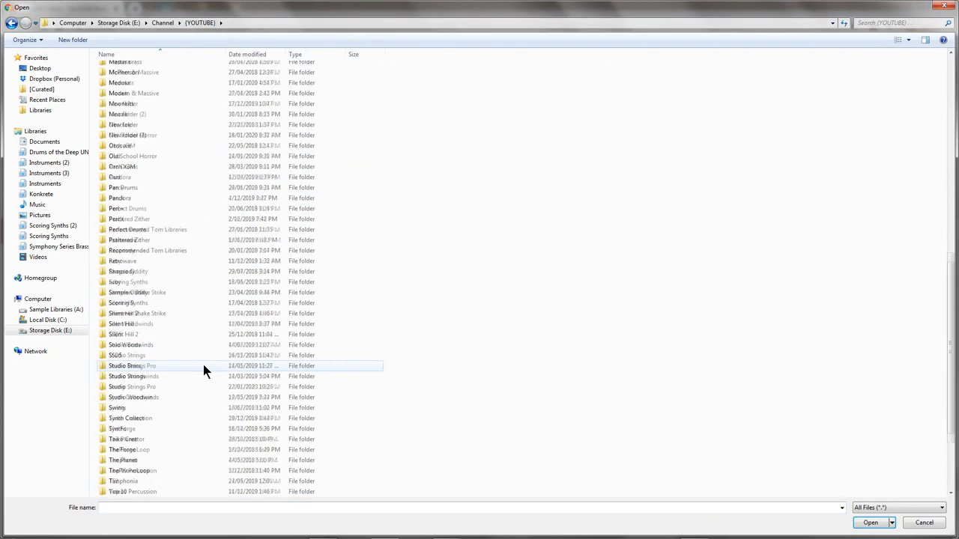